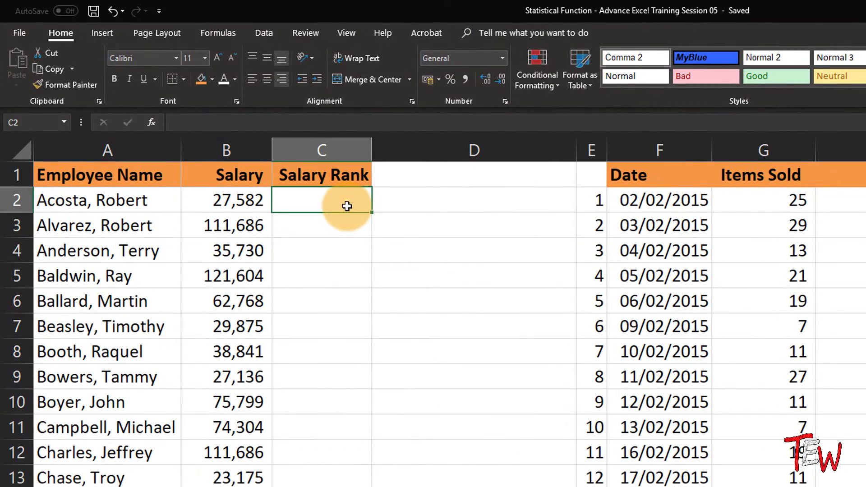
pyautogui.moveTo(302, 238)
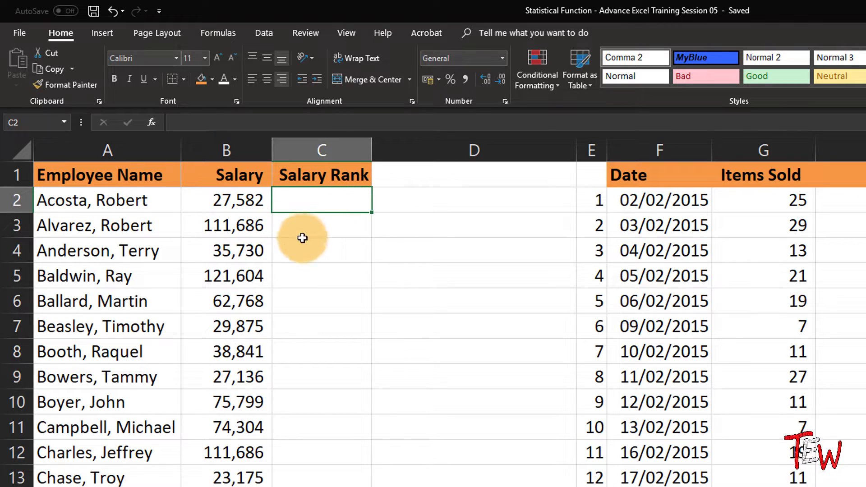
pyautogui.moveTo(291, 287)
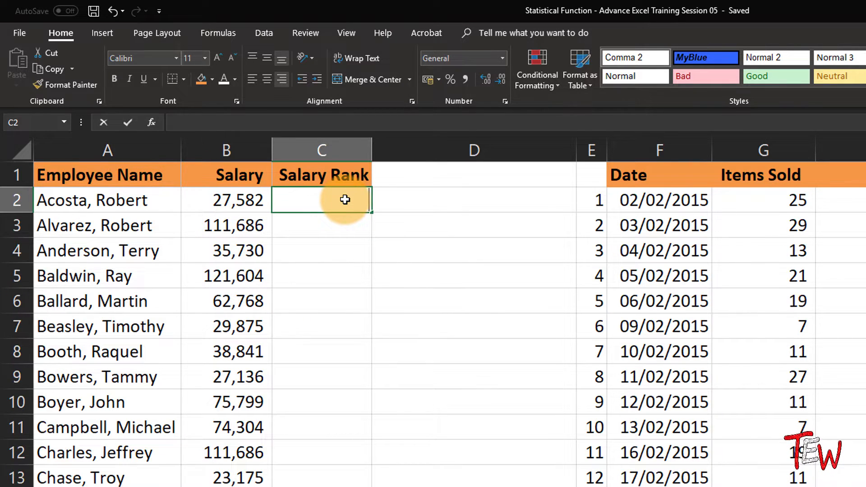
# Step: Start =RANK(B2,B:B in C2, ranking B2's salary against all of column B
pyautogui.write('=rank')
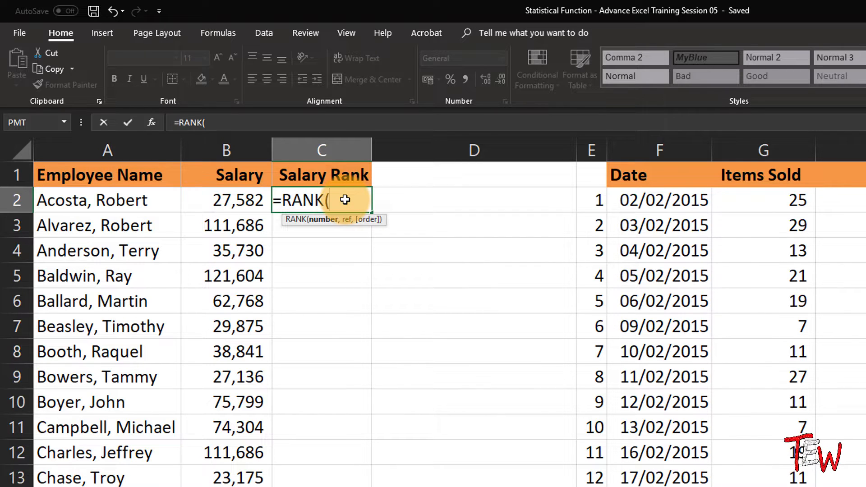
pyautogui.click(226, 200)
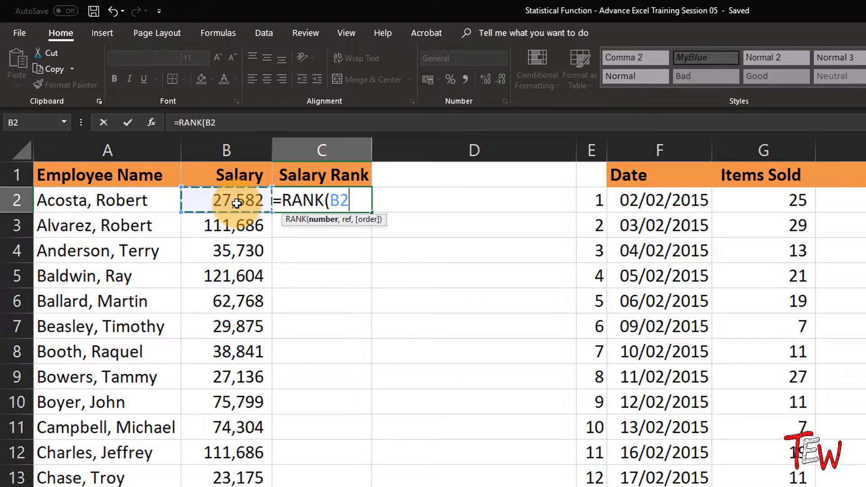
pyautogui.write(',')
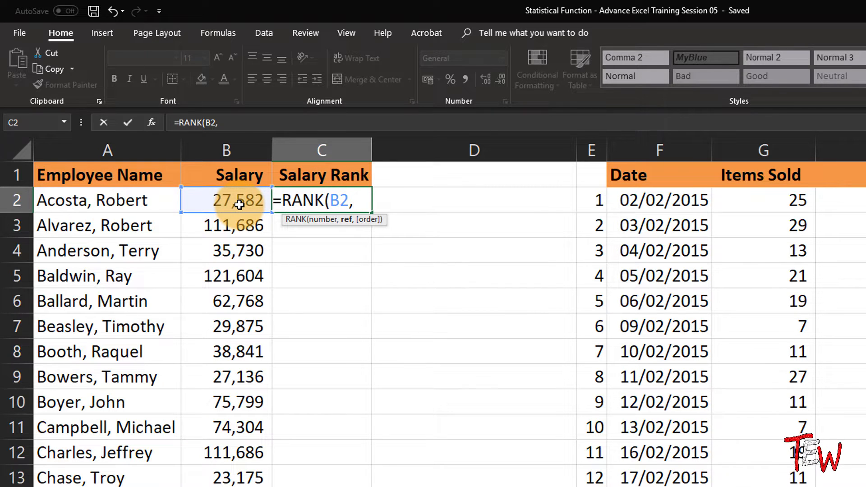
pyautogui.click(225, 150)
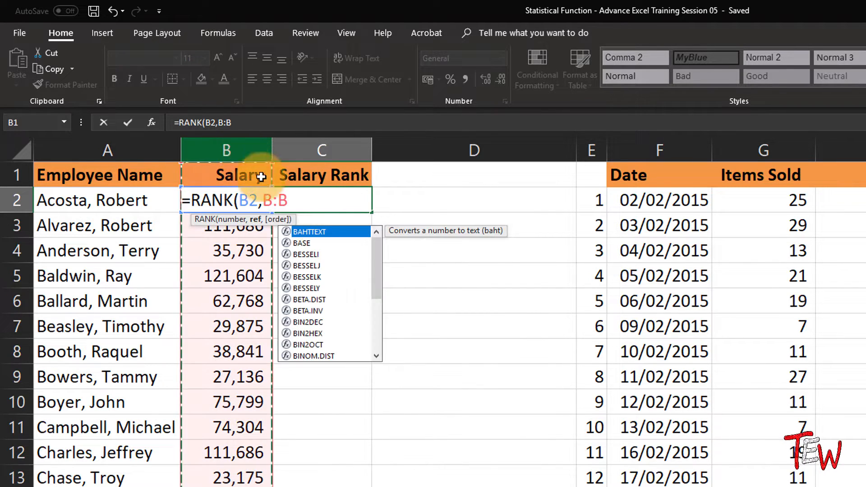
pyautogui.moveTo(488, 268)
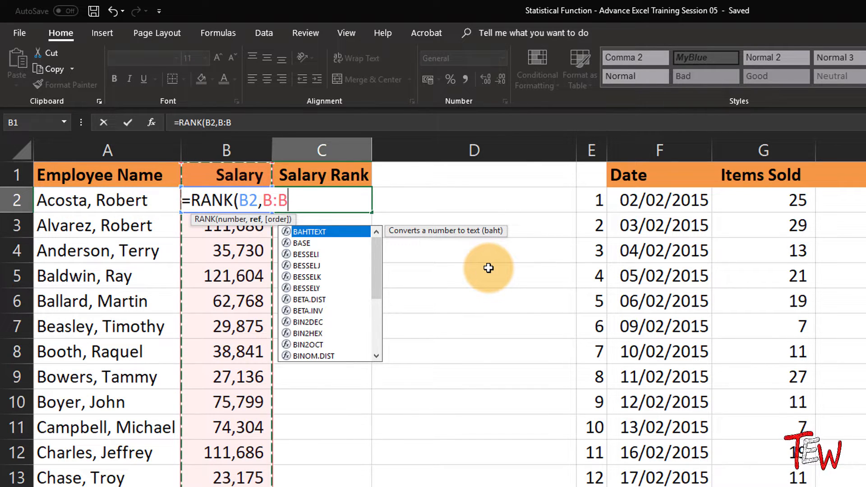
# Step: Enter =RANK(B2,B:B), copy it down Salary Rank, and check the duplicate 111,686 ranks
pyautogui.press('Return')
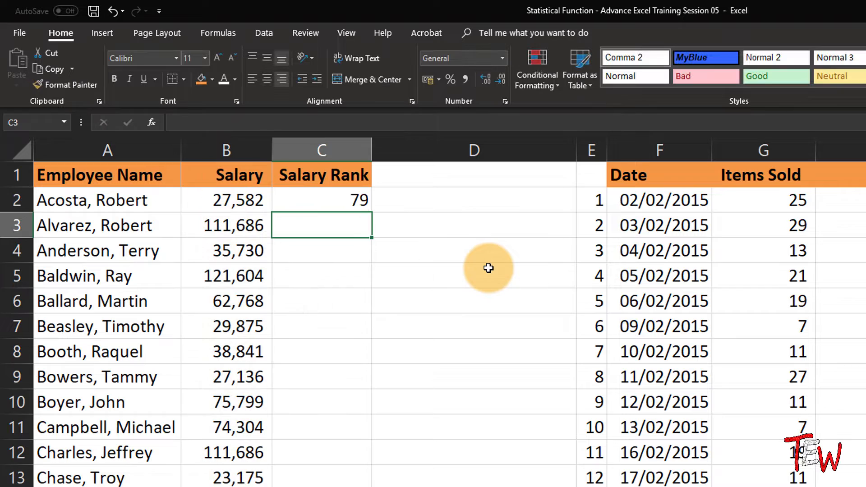
pyautogui.moveTo(383, 251)
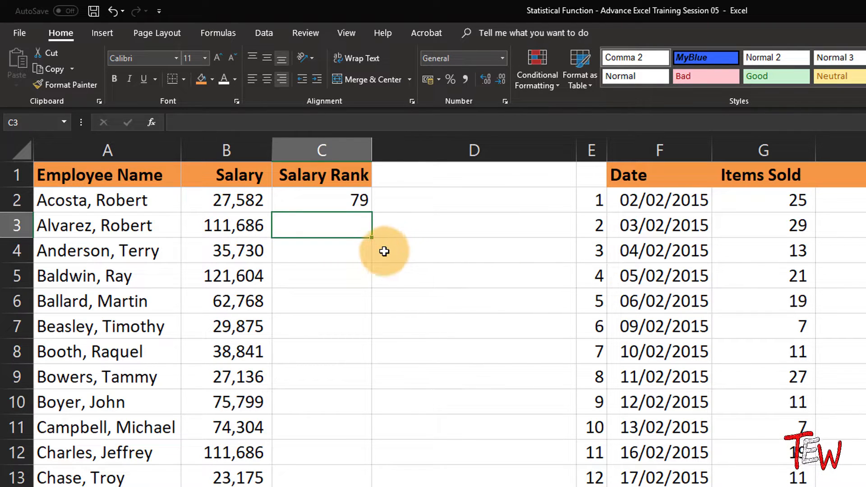
pyautogui.click(321, 200)
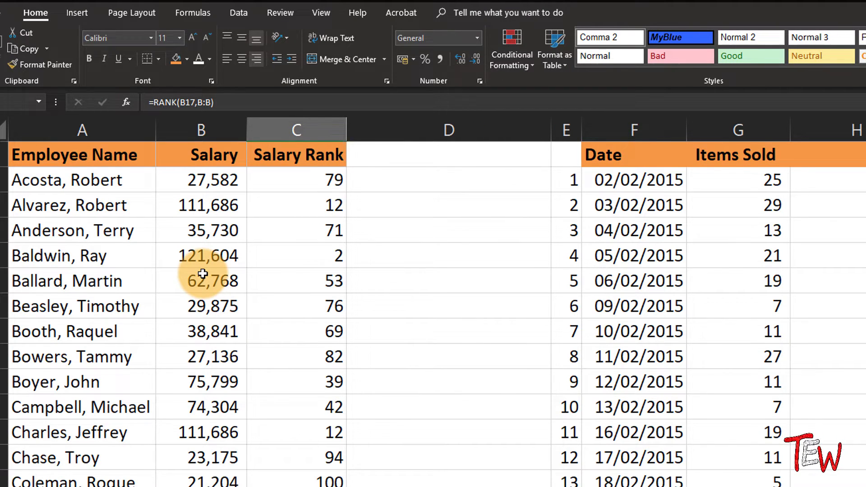
pyautogui.moveTo(212, 206)
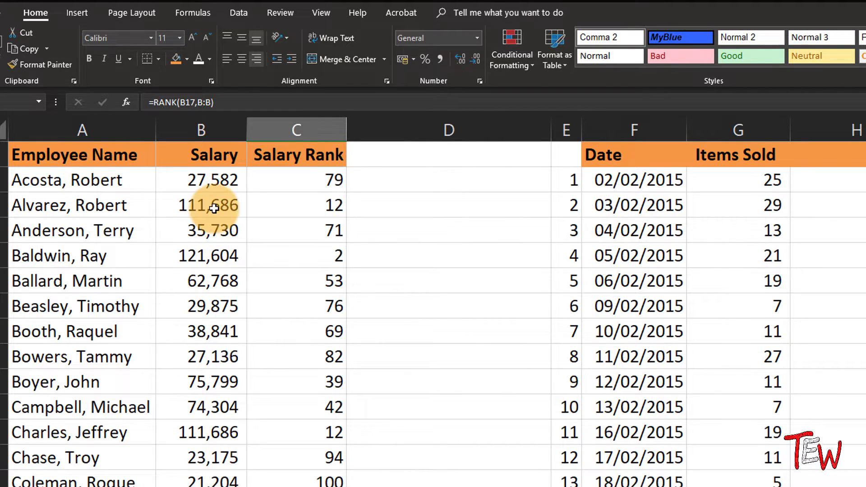
pyautogui.click(202, 432)
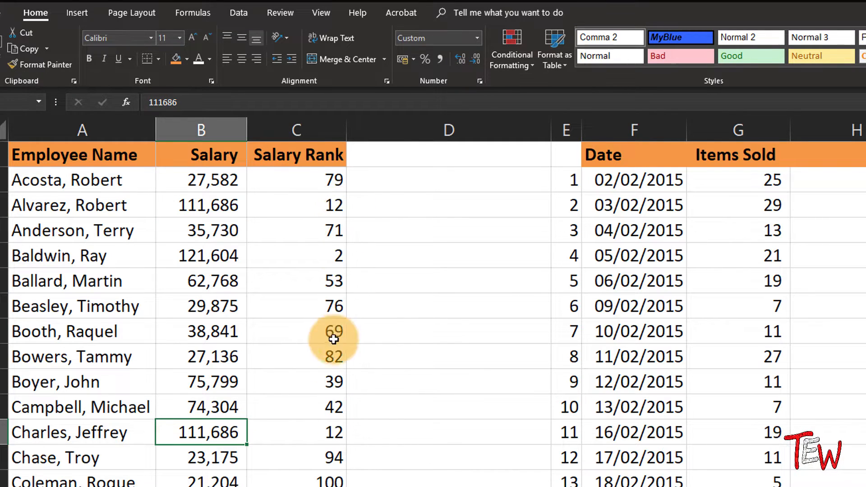
pyautogui.scroll(-3)
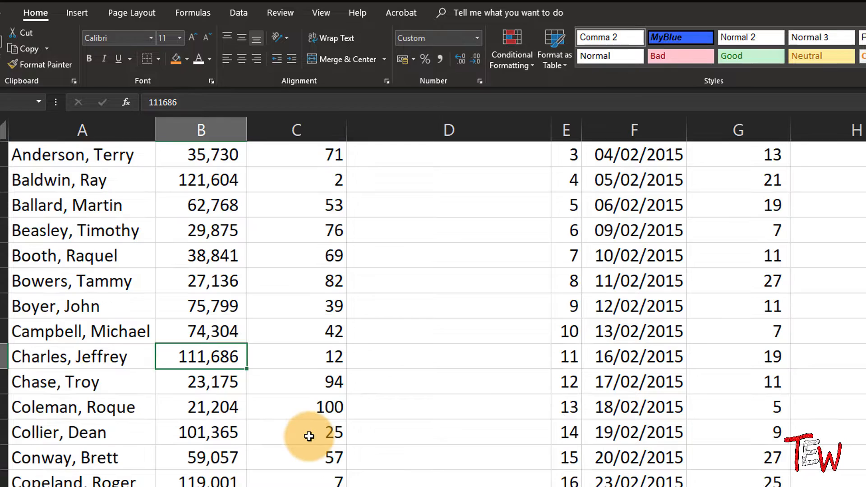
pyautogui.scroll(3)
pyautogui.write('=RANK(B2,B:B')
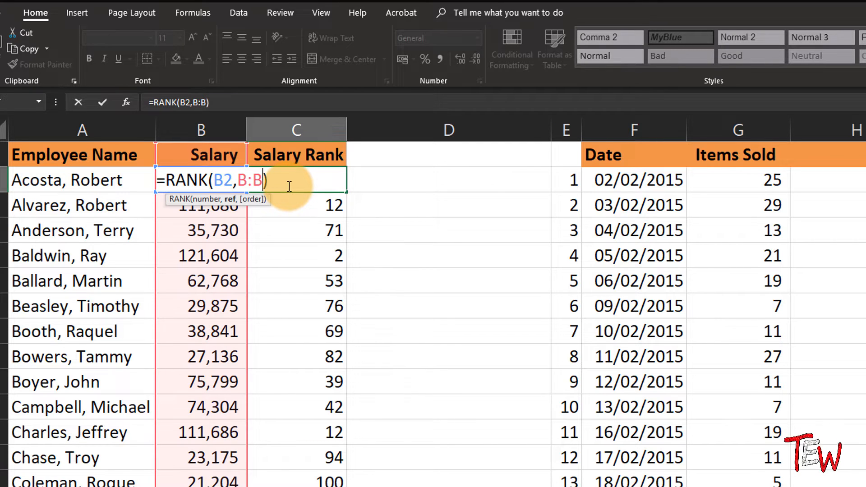
# Step: Change the formula to =RANK(B2,B:B,1) and apply it down the Salary Rank column
pyautogui.write(',')
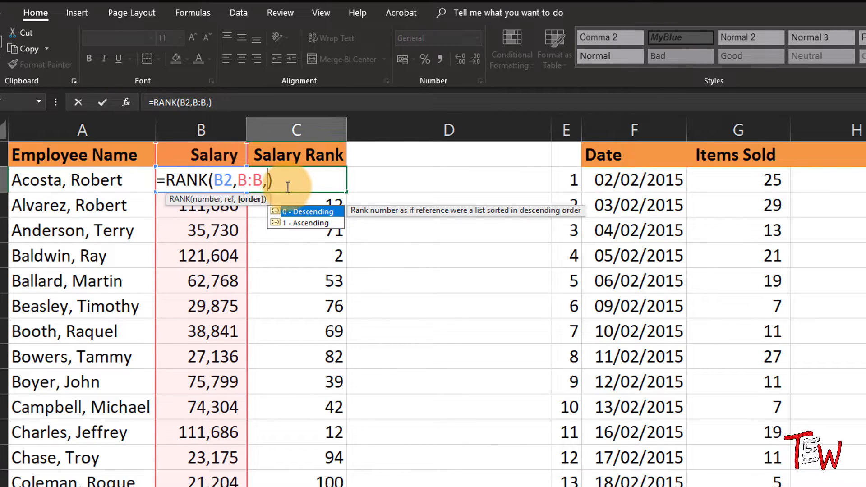
pyautogui.moveTo(339, 231)
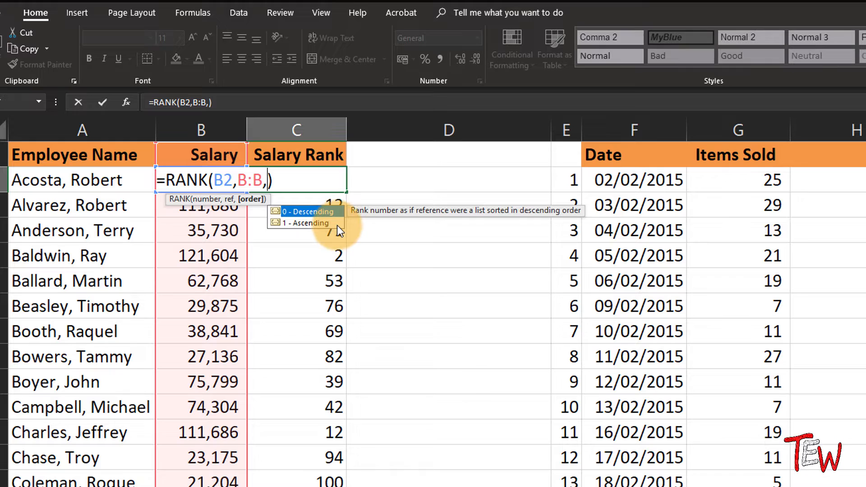
pyautogui.moveTo(363, 234)
pyautogui.write('1')
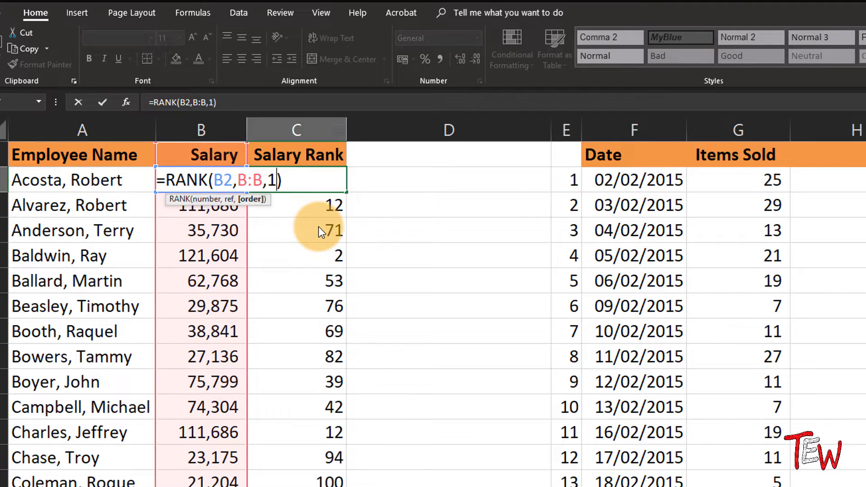
pyautogui.moveTo(310, 217)
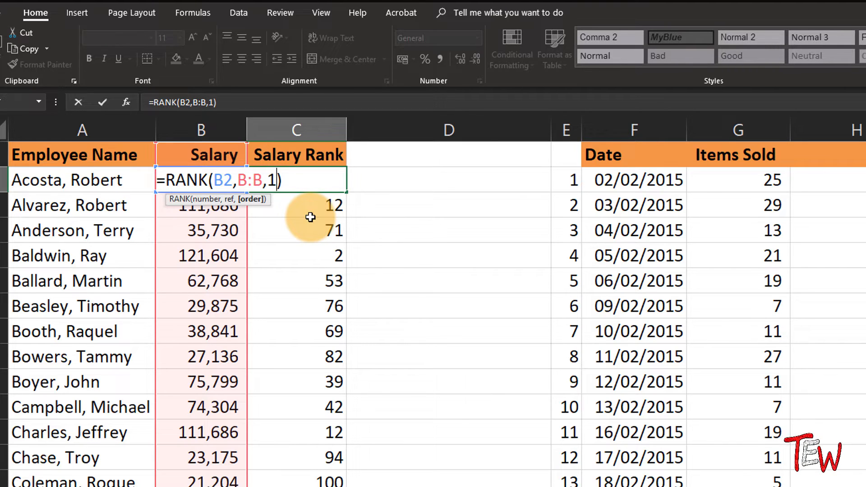
pyautogui.press('Return')
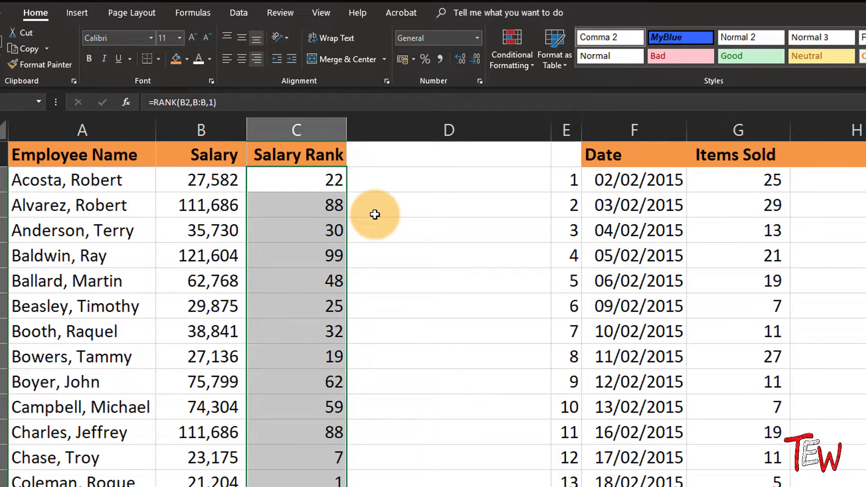
pyautogui.moveTo(416, 269)
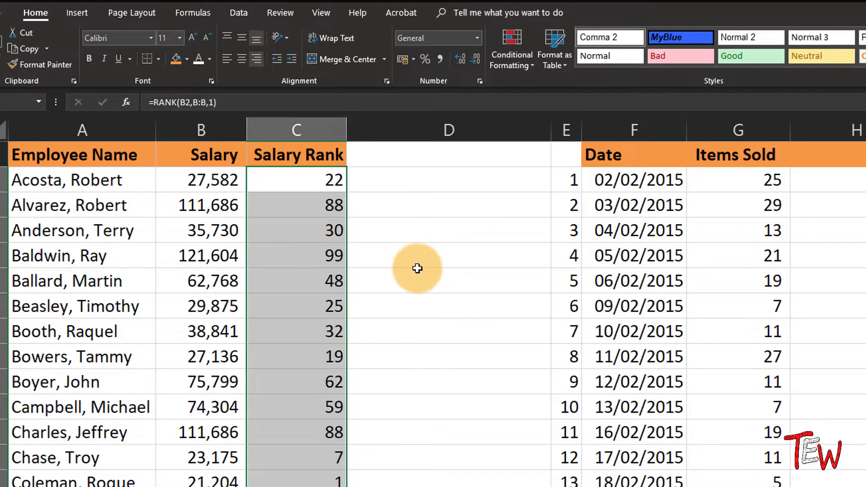
pyautogui.moveTo(421, 276)
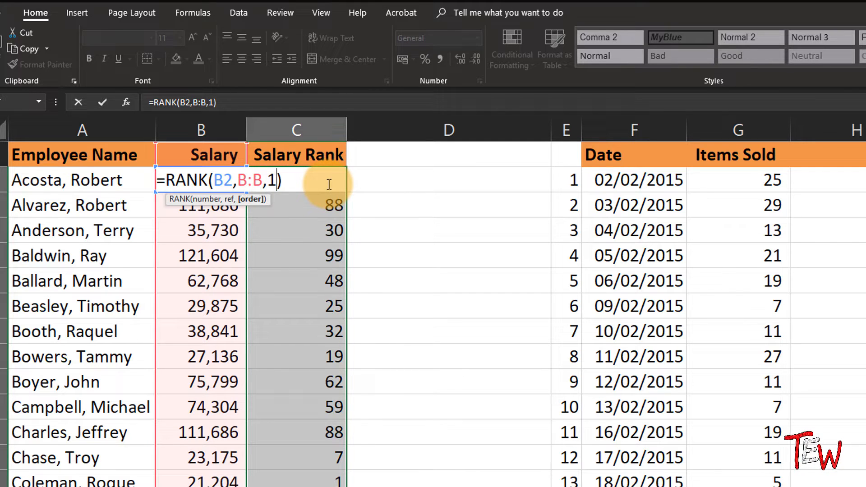
pyautogui.press('Backspace')
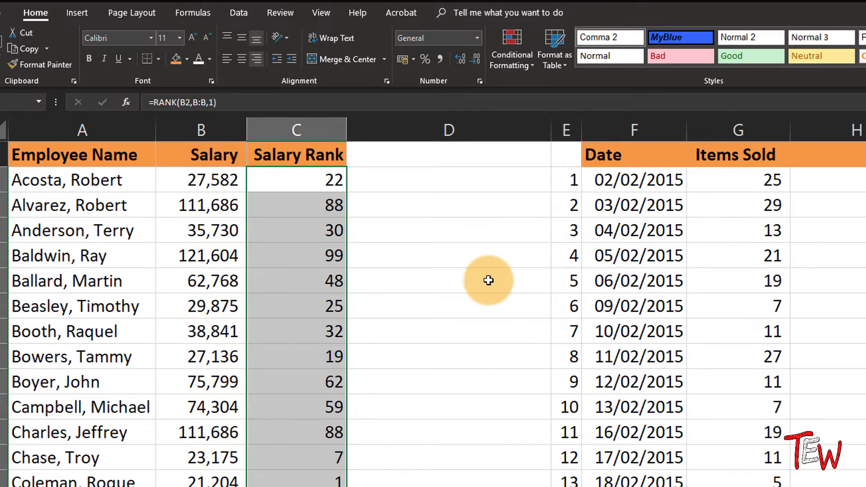
pyautogui.moveTo(488, 280)
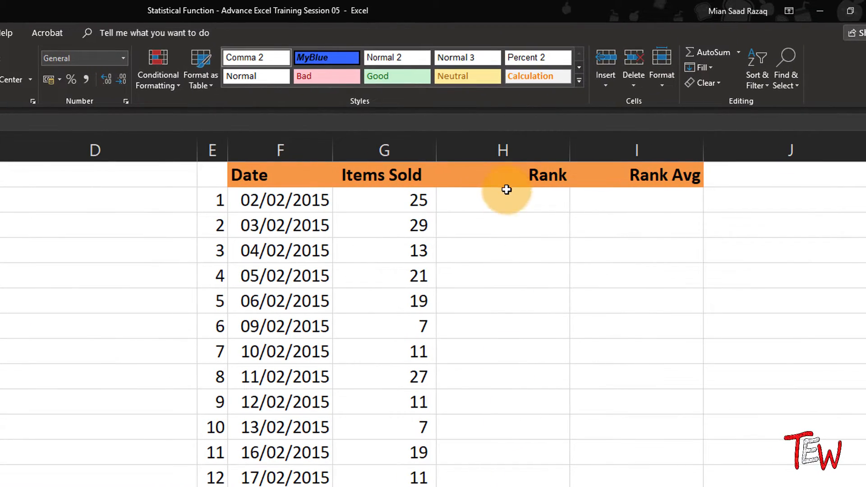
pyautogui.moveTo(518, 204)
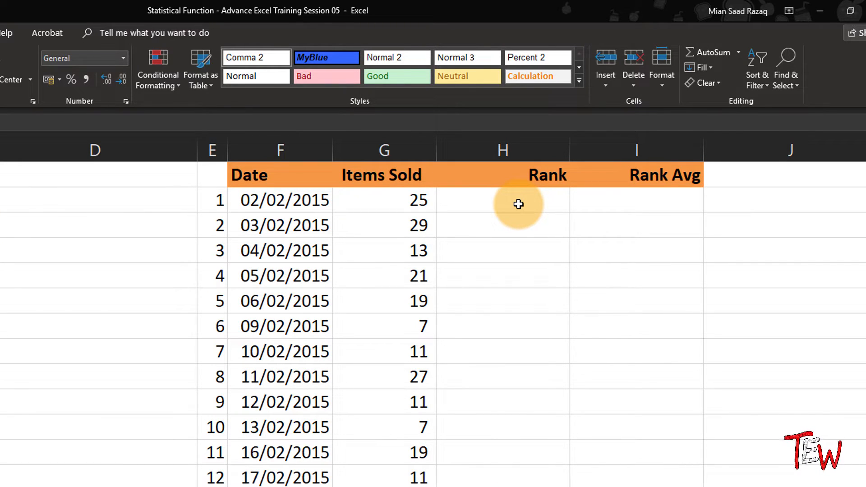
# Step: Enter =RANK(G2,G:G) in H2 and fill the Rank column, ranking 29 first
pyautogui.click(284, 200)
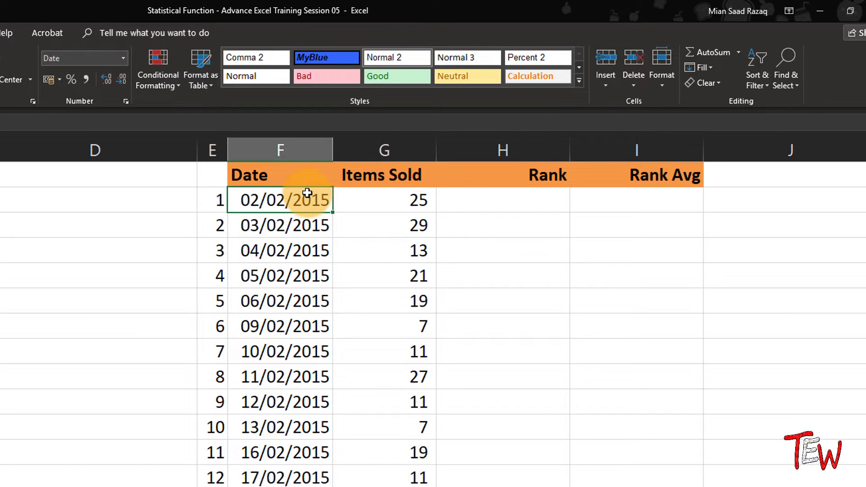
pyautogui.click(384, 200)
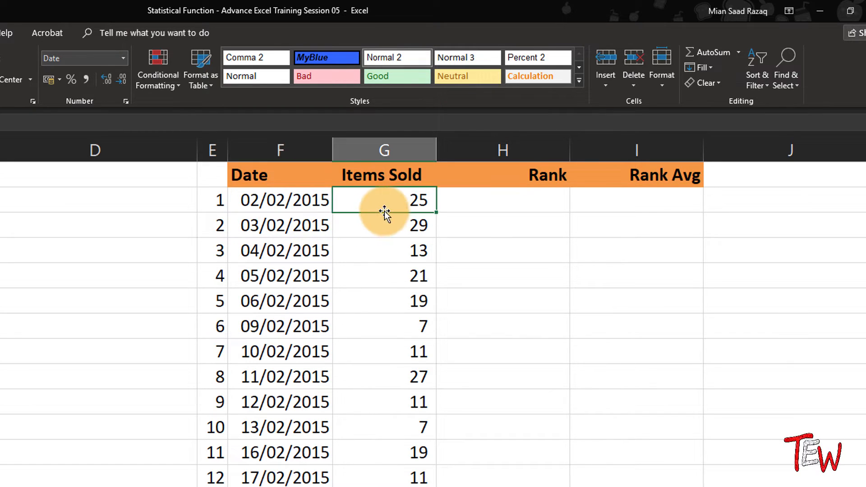
pyautogui.click(502, 199)
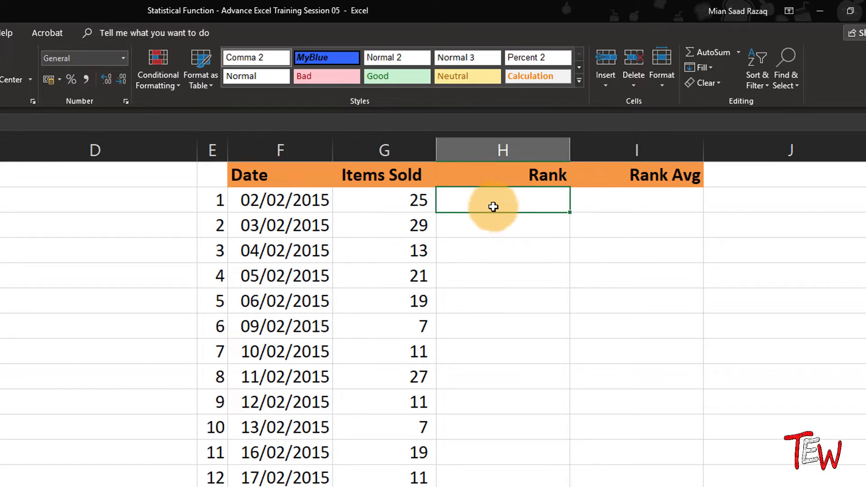
pyautogui.moveTo(506, 214)
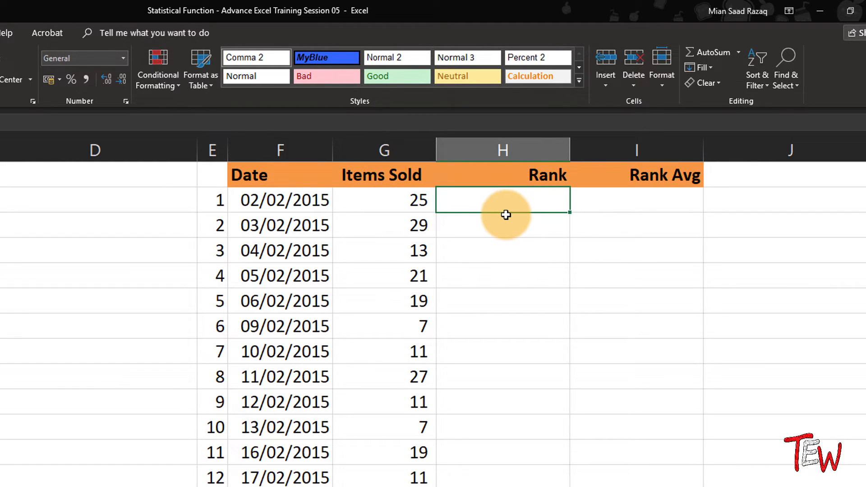
pyautogui.write('=ran')
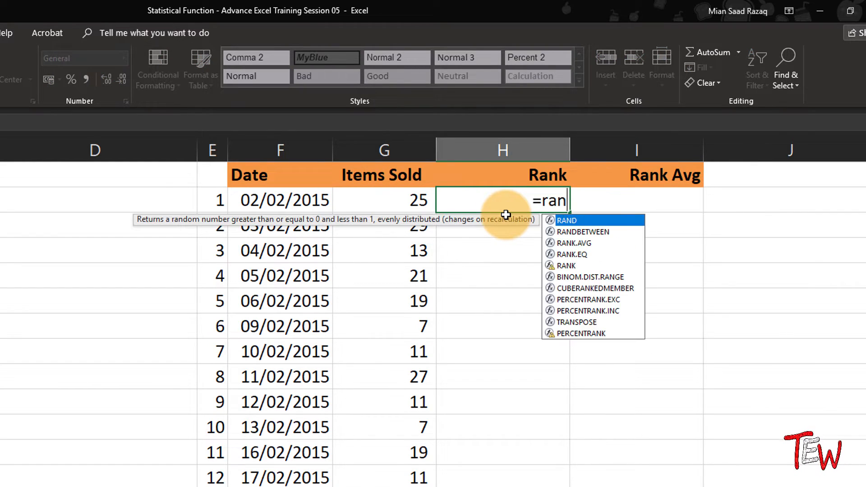
pyautogui.write('k')
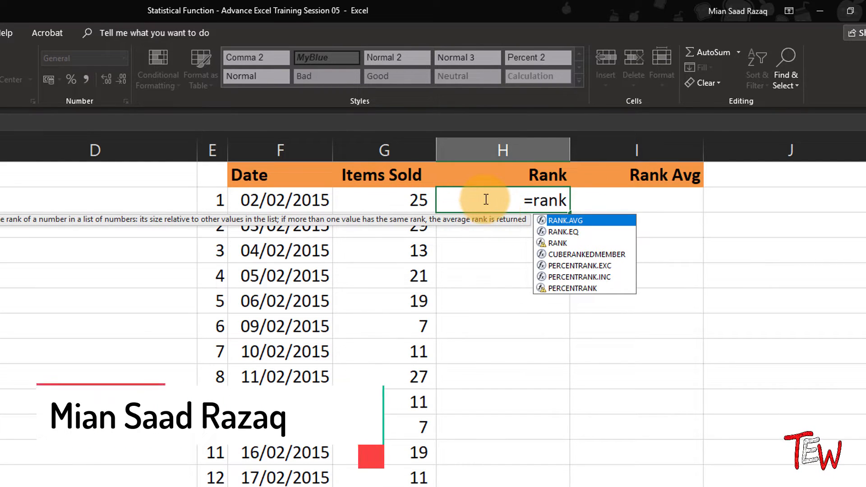
pyautogui.moveTo(556, 243)
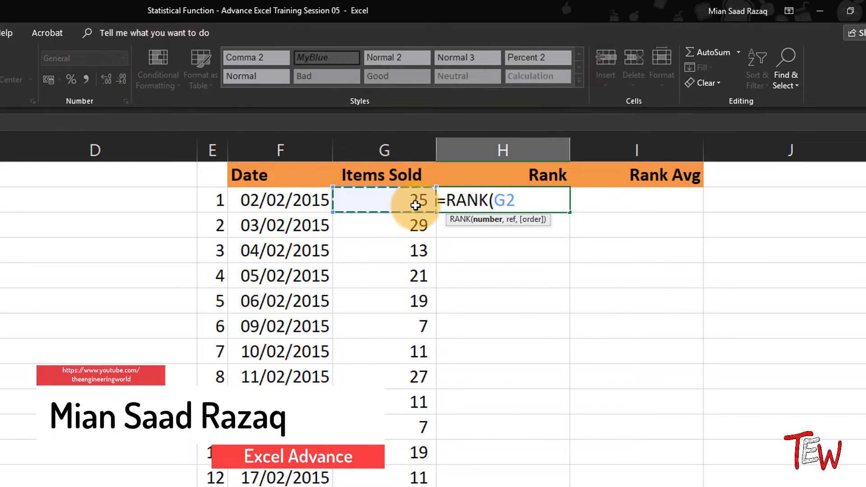
pyautogui.write(',')
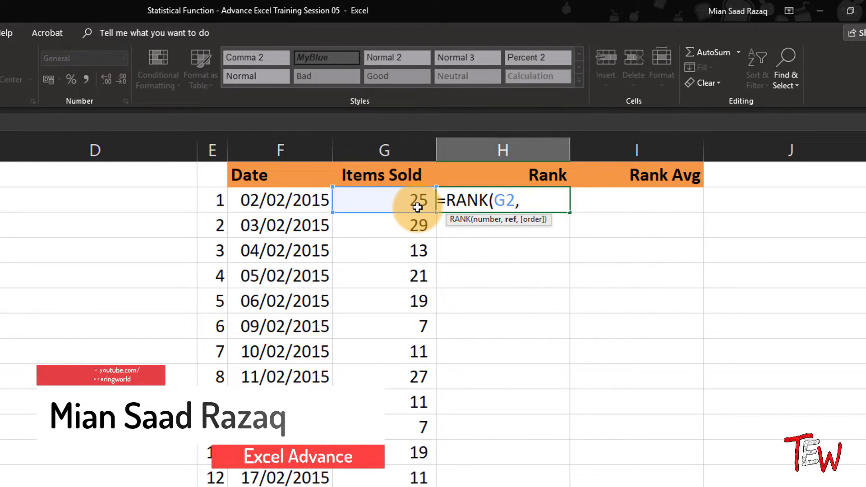
pyautogui.write('G:G')
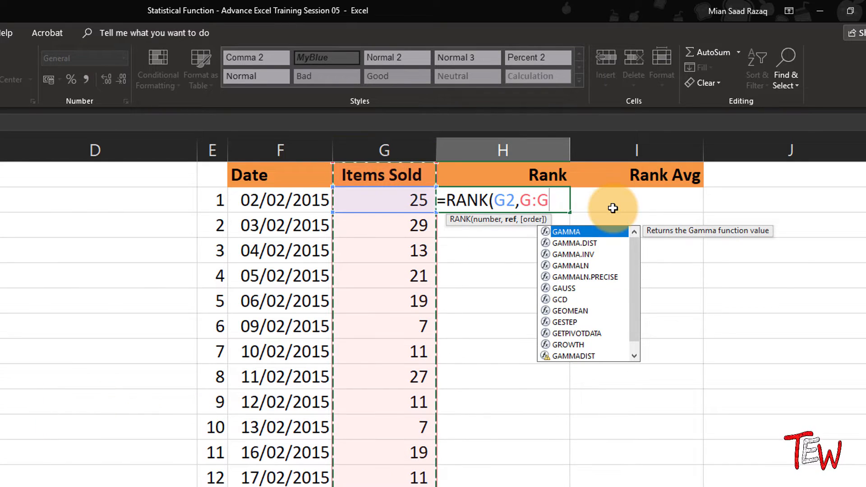
pyautogui.press('Escape')
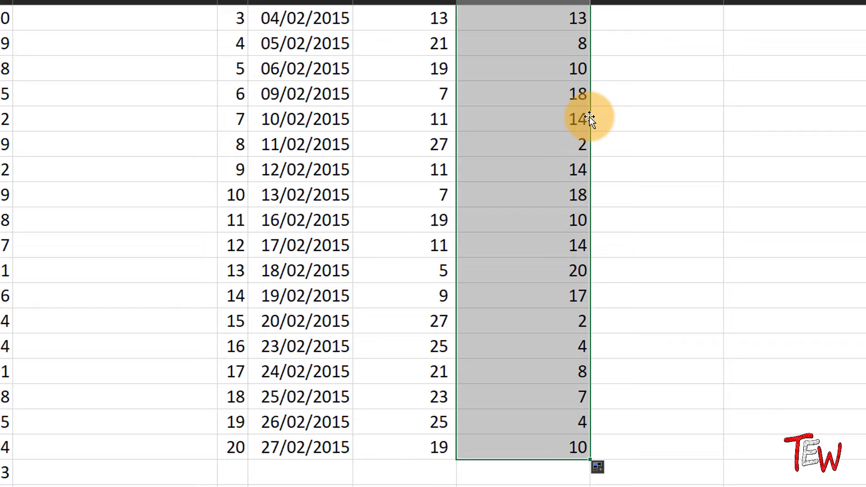
pyautogui.scroll(3)
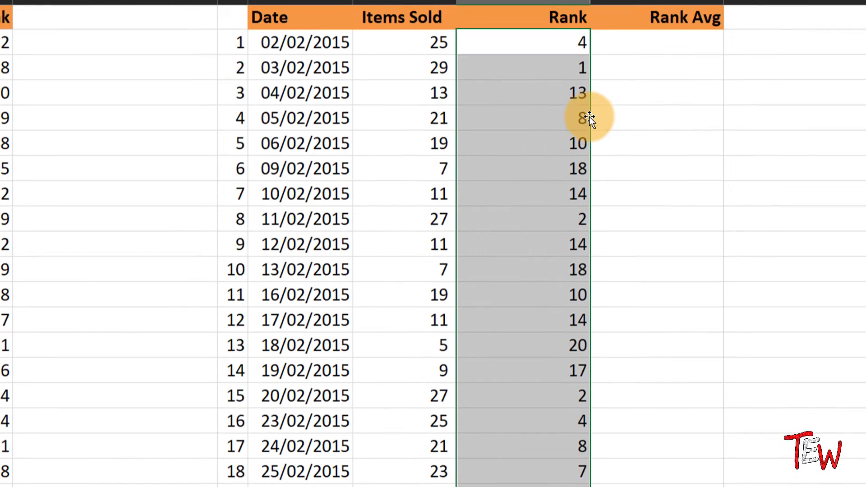
pyautogui.moveTo(505, 138)
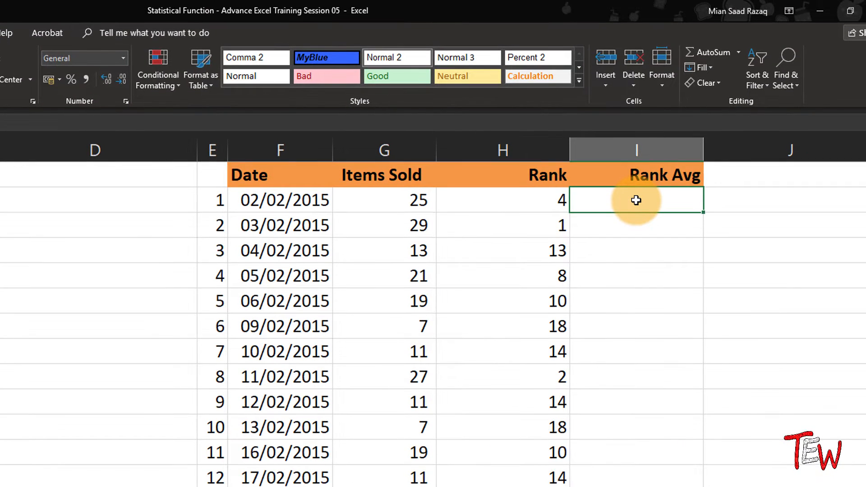
# Step: Enter =RANK.AVG(G2,G:G) in I2 and fill Rank Avg, giving ties ranks like 8.5
pyautogui.write('=r')
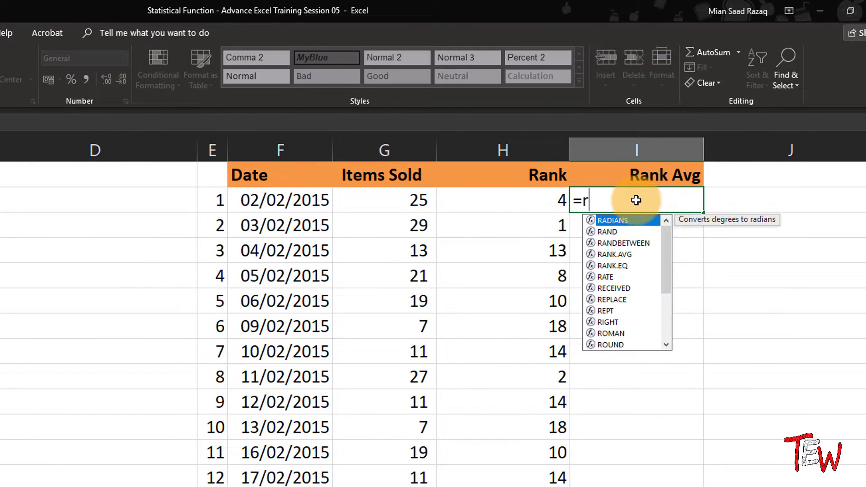
pyautogui.write('a')
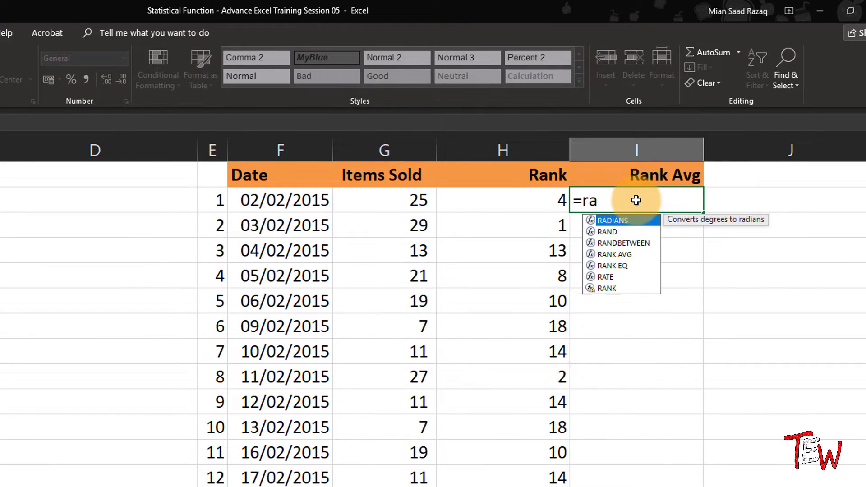
pyautogui.write('nk')
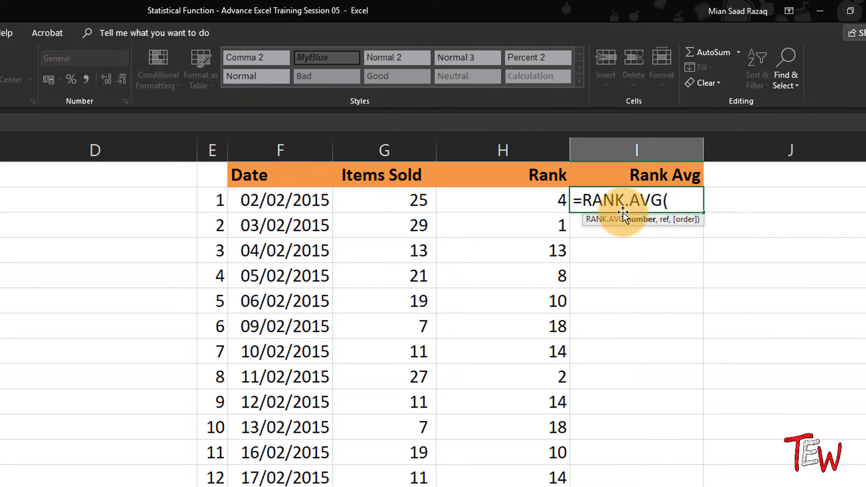
pyautogui.click(383, 199)
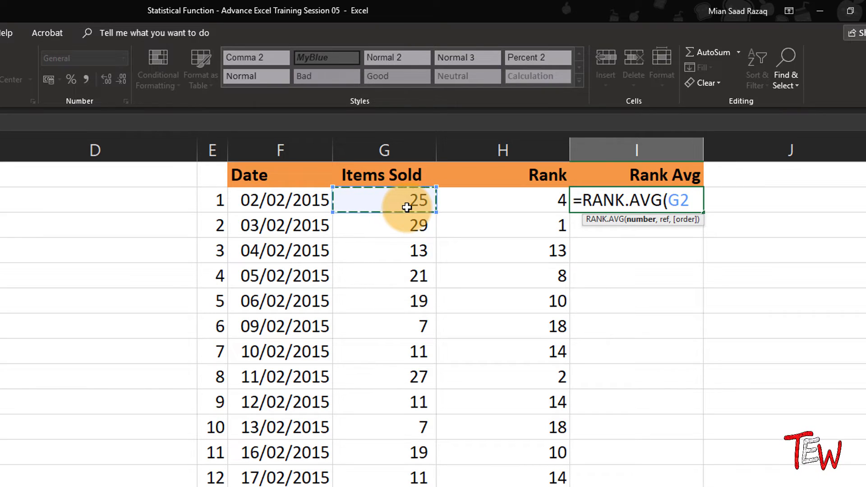
pyautogui.write(',')
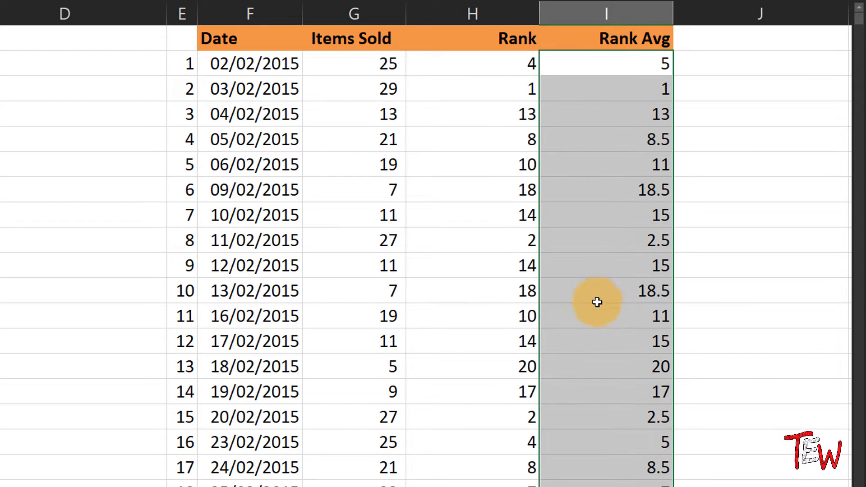
pyautogui.click(479, 69)
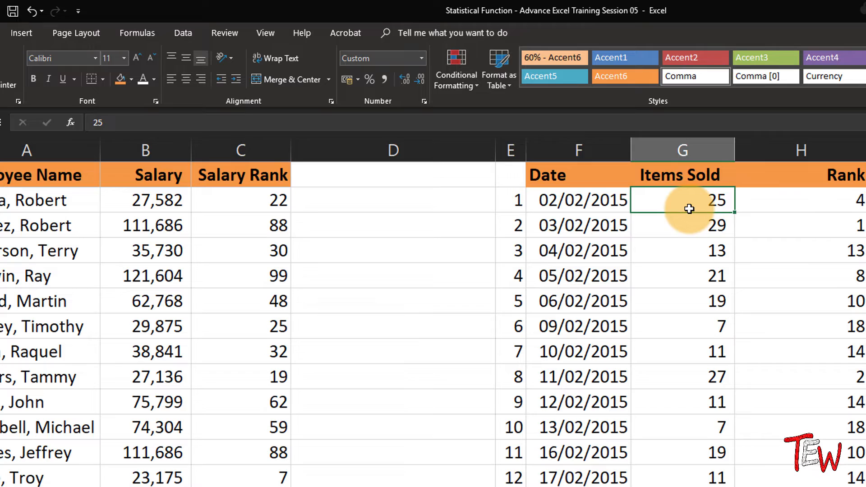
# Step: Sort Items Sold largest to smallest so 29 tops the table
pyautogui.click(183, 32)
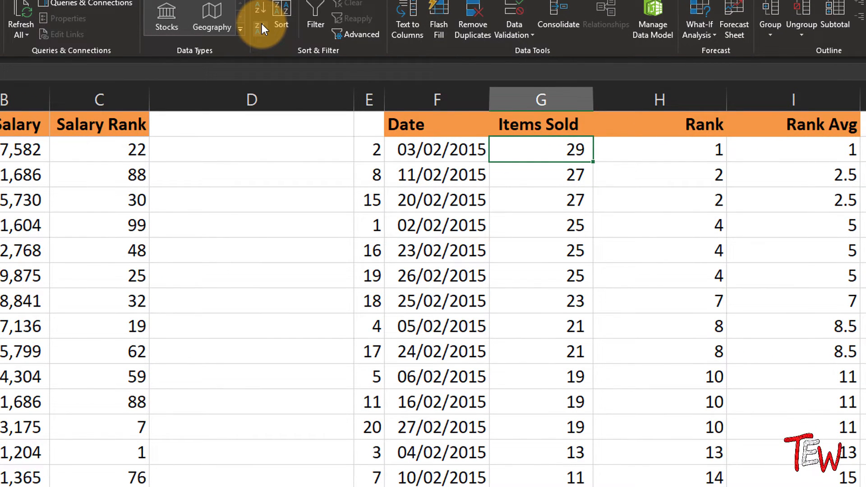
pyautogui.moveTo(580, 115)
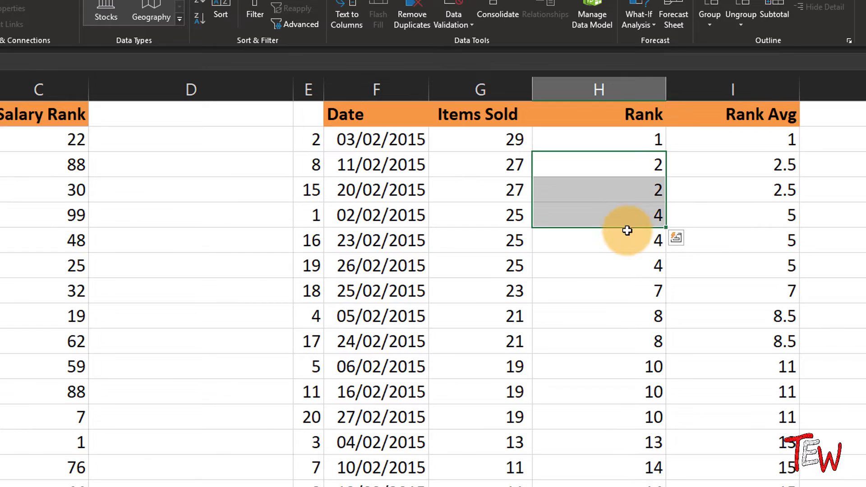
pyautogui.click(599, 164)
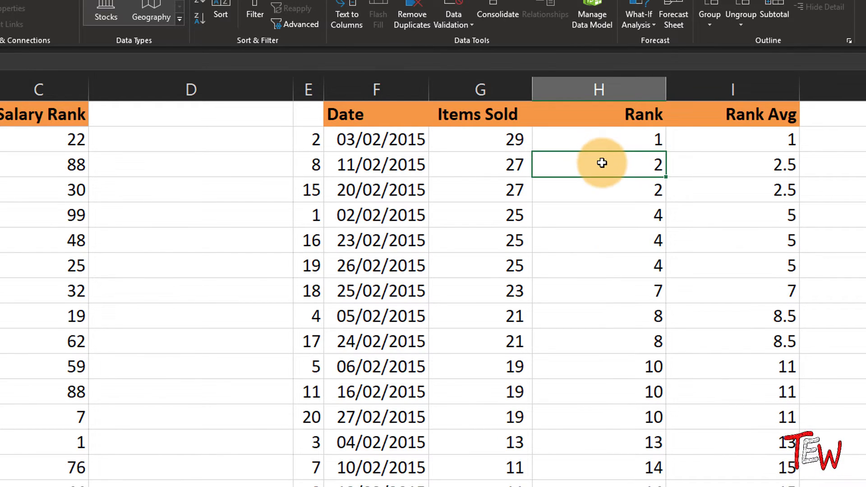
pyautogui.moveTo(609, 197)
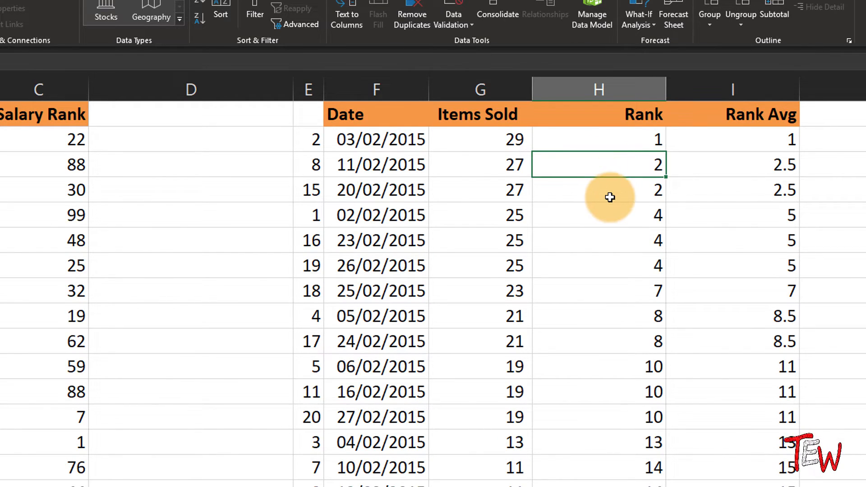
pyautogui.click(598, 190)
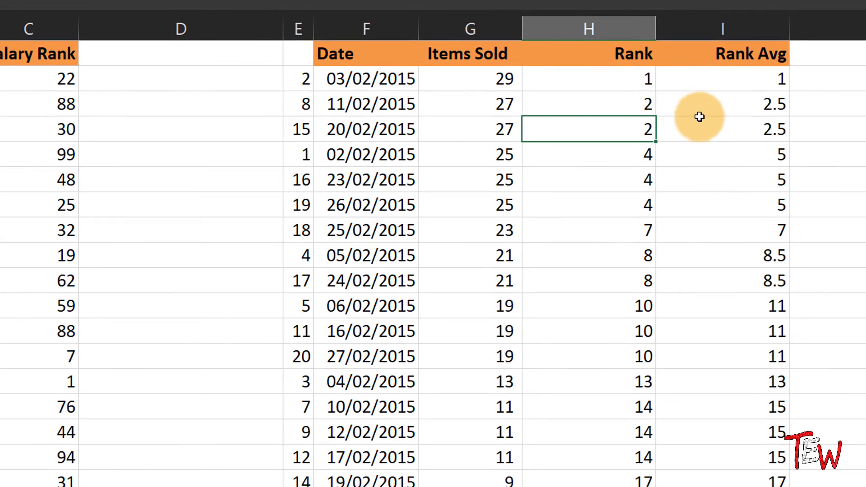
pyautogui.click(723, 104)
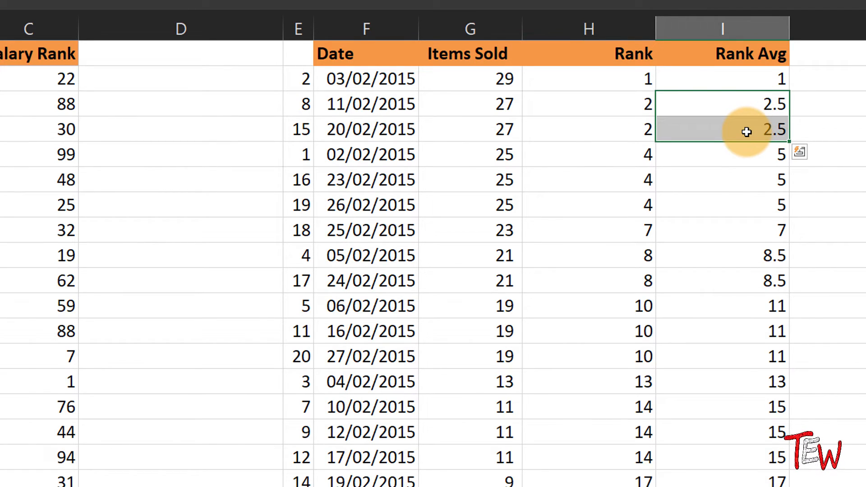
pyautogui.click(470, 154)
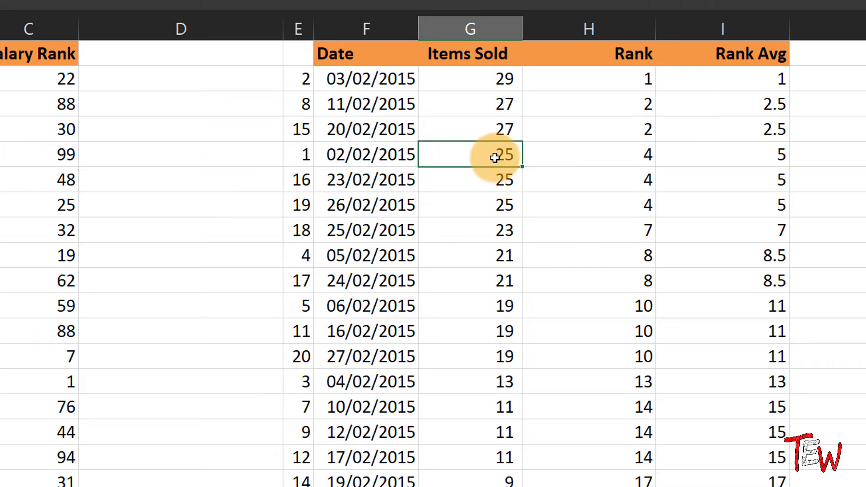
pyautogui.moveTo(647, 183)
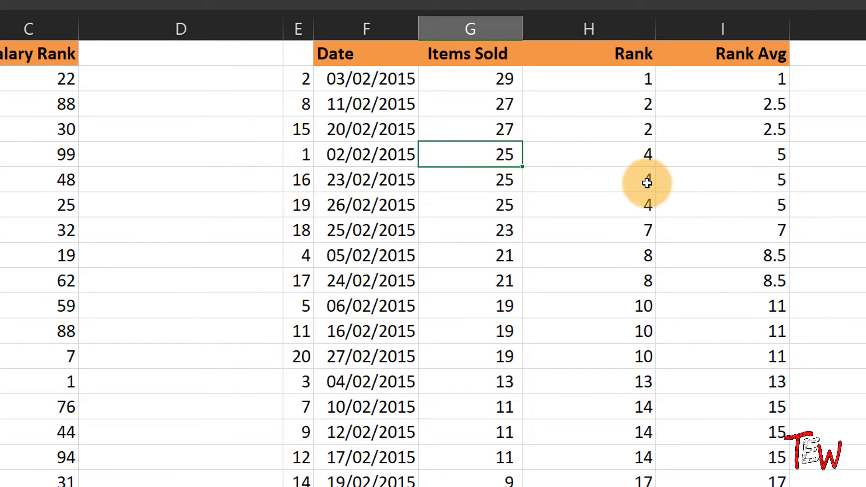
pyautogui.moveTo(633, 83)
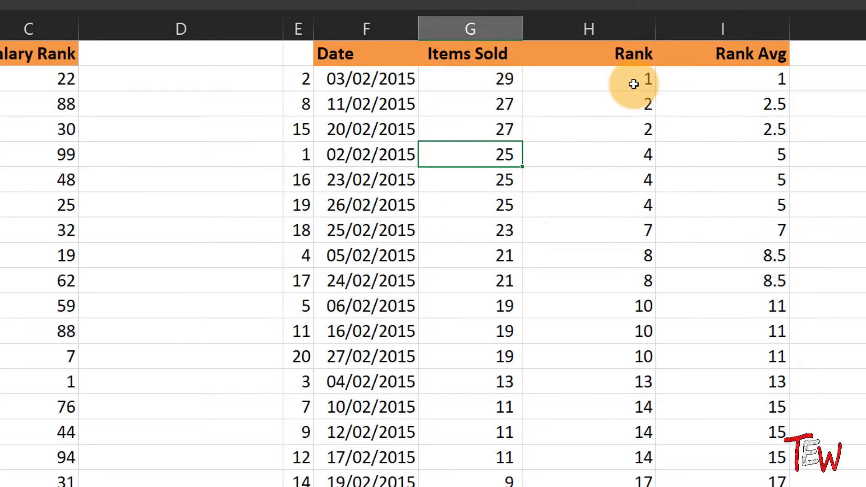
pyautogui.moveTo(633, 185)
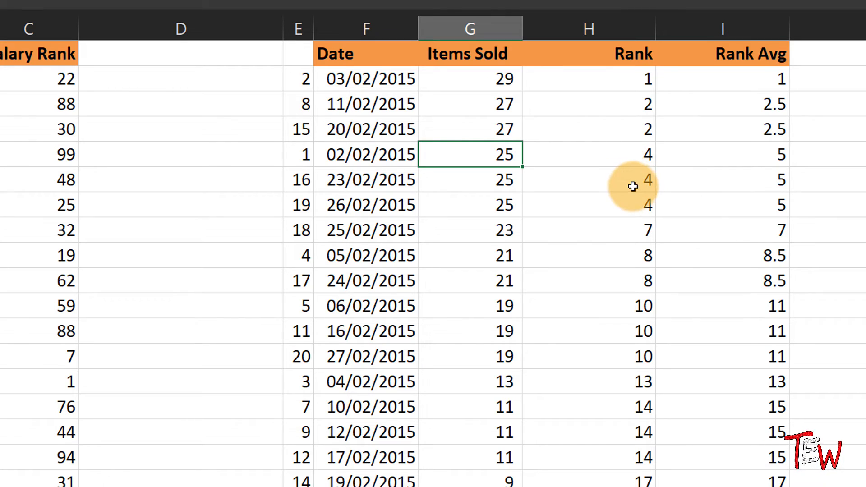
pyautogui.moveTo(643, 149)
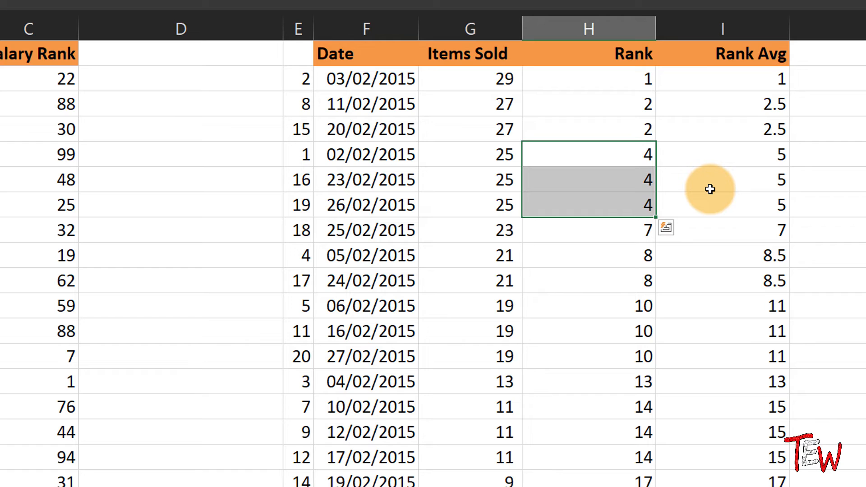
pyautogui.moveTo(753, 157)
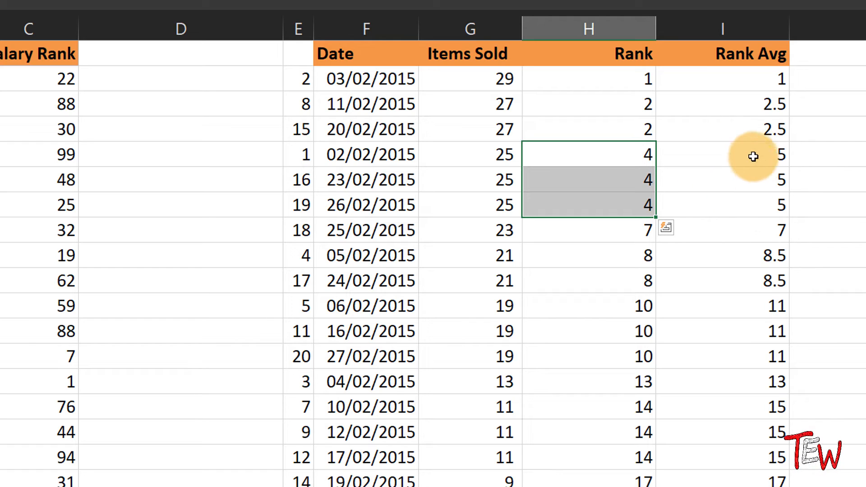
pyautogui.click(753, 156)
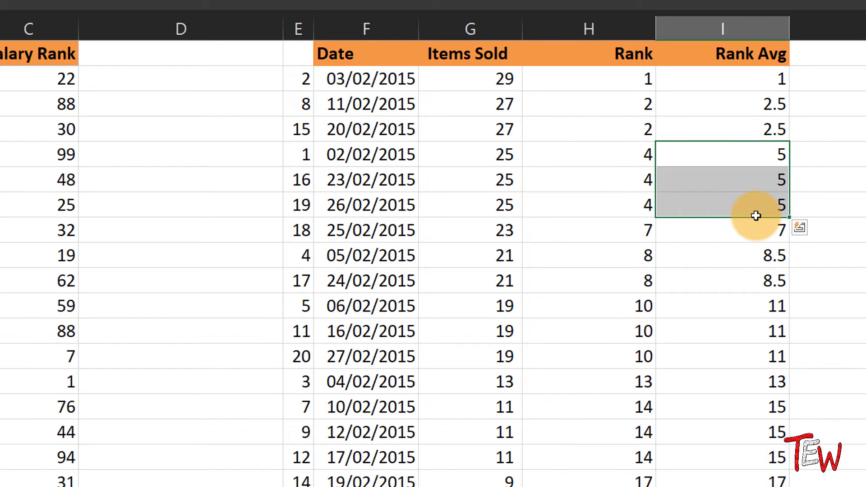
pyautogui.moveTo(747, 113)
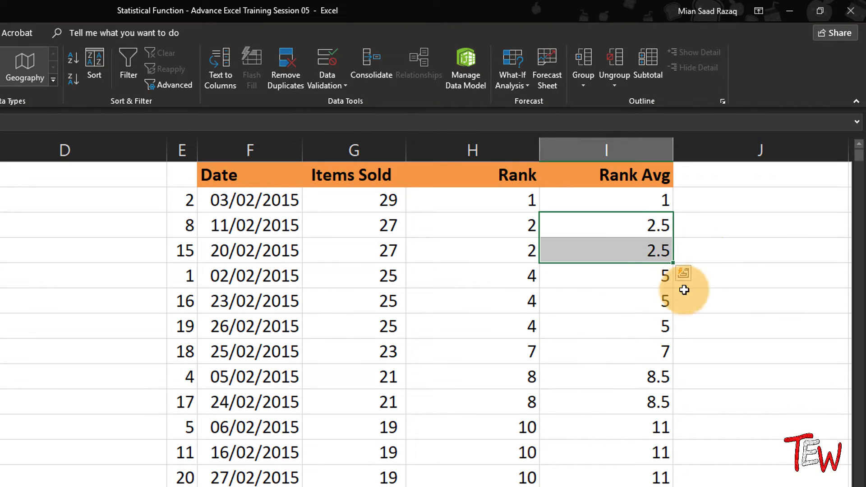
pyautogui.moveTo(477, 241)
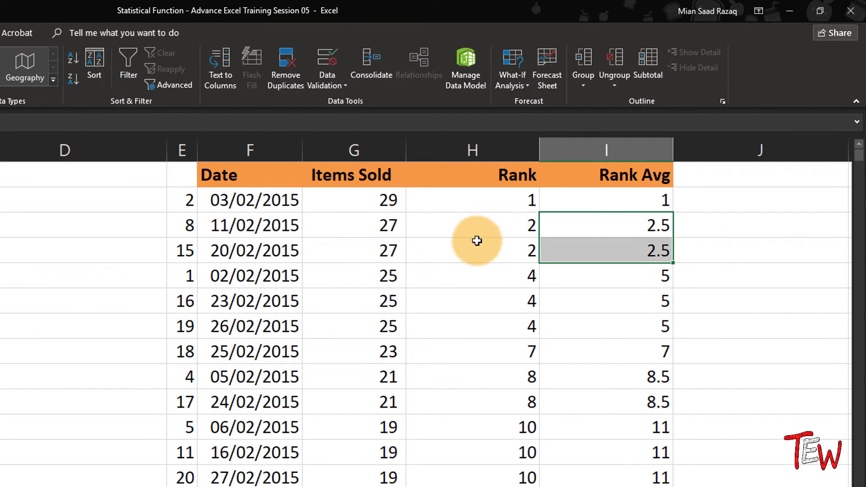
pyautogui.moveTo(485, 205)
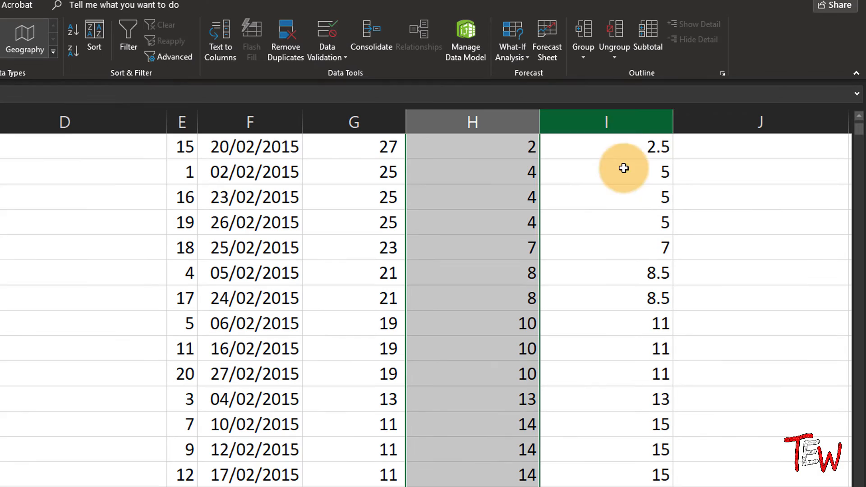
pyautogui.scroll(3)
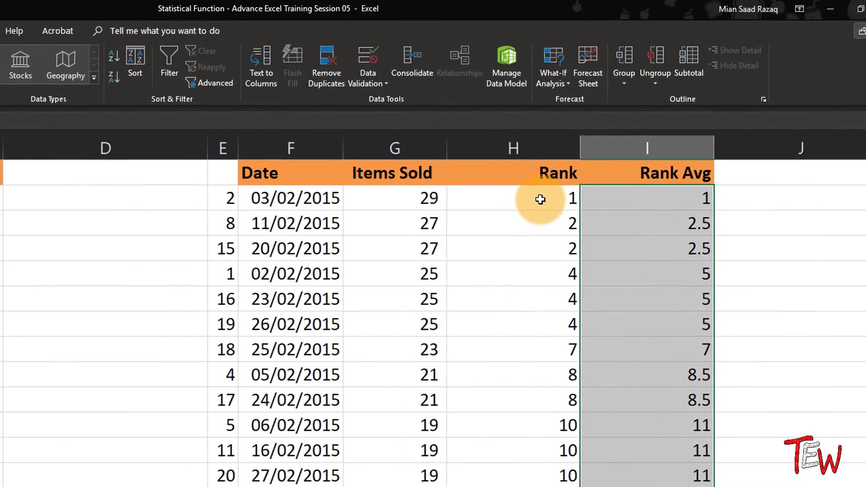
pyautogui.click(513, 200)
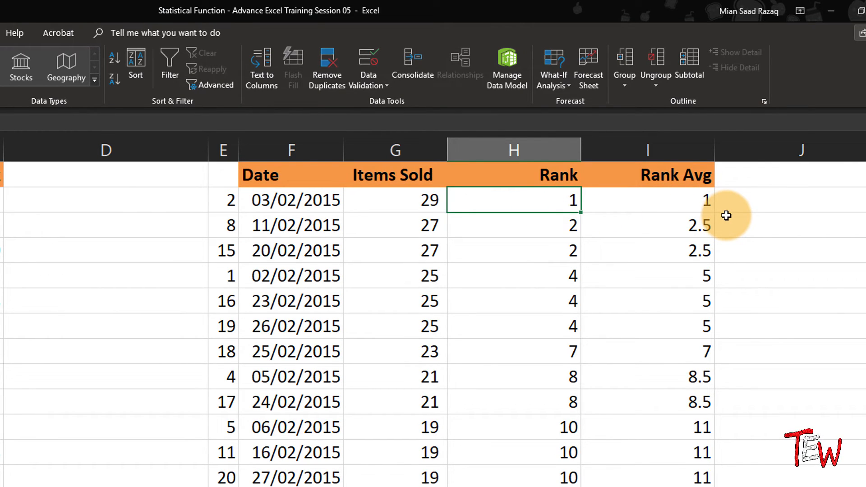
pyautogui.moveTo(668, 206)
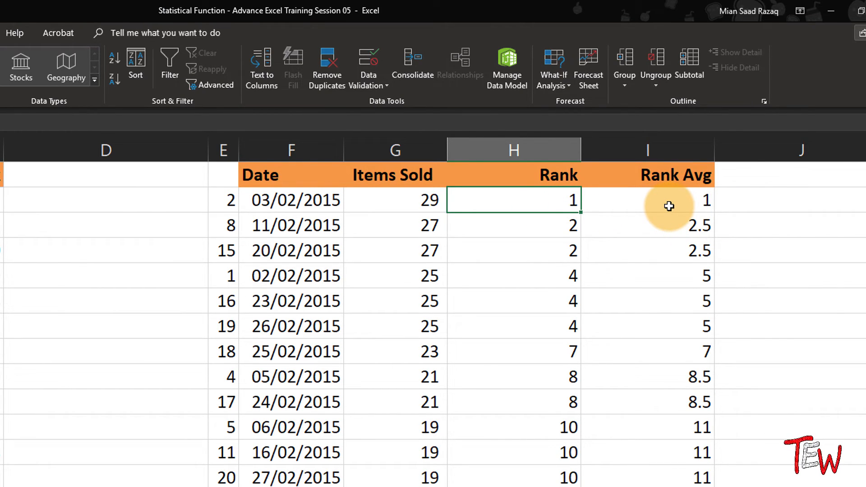
pyautogui.moveTo(552, 206)
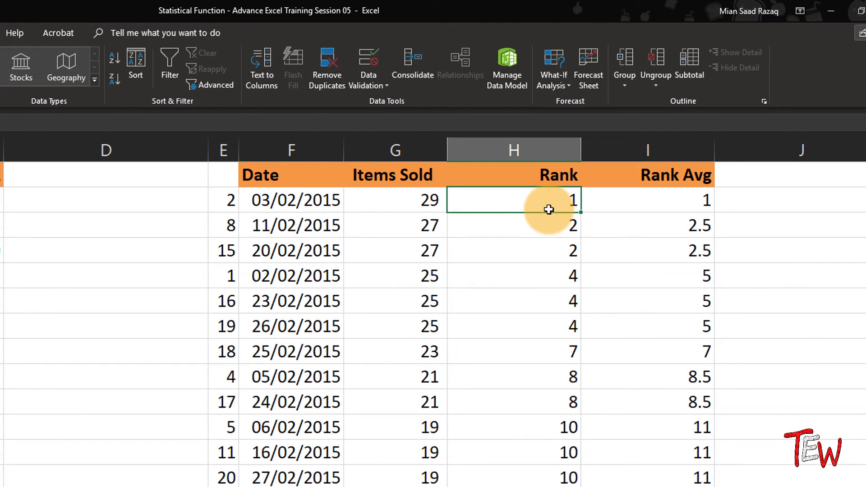
pyautogui.hscroll(-3)
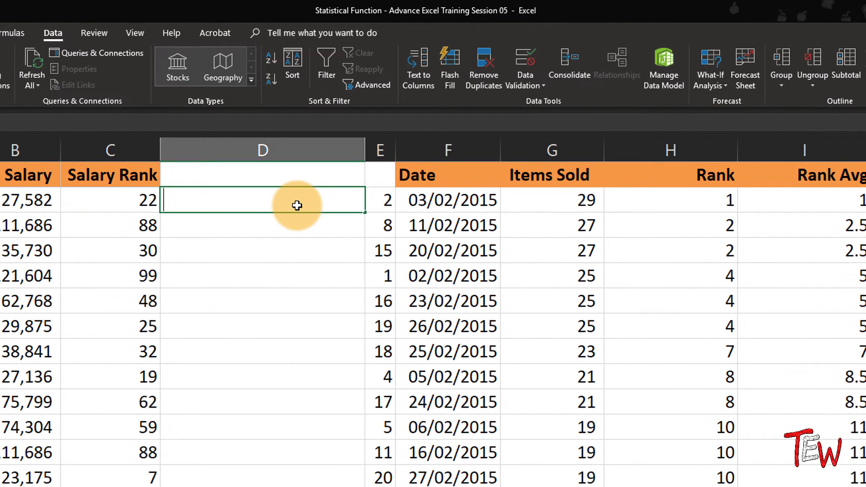
# Step: Type =rank in D2 beside Salary Rank and review the RANK, RANK.EQ, RANK.AVG suggestions
pyautogui.write('-ra')
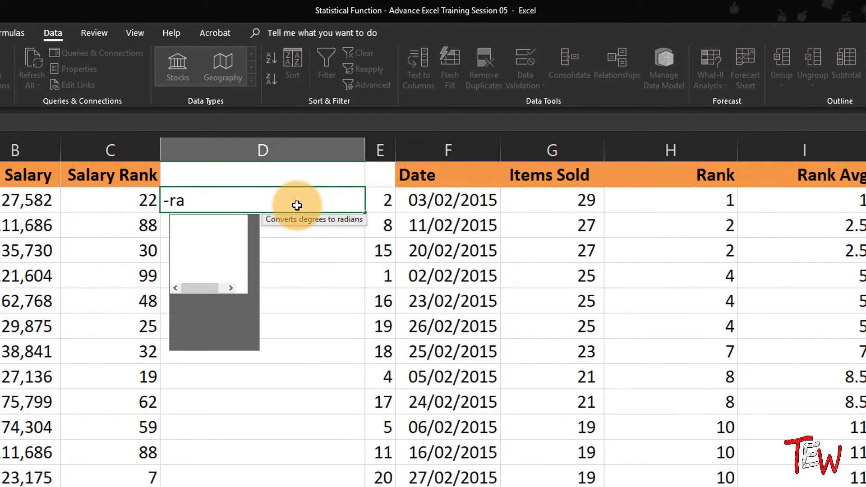
pyautogui.write('=rank')
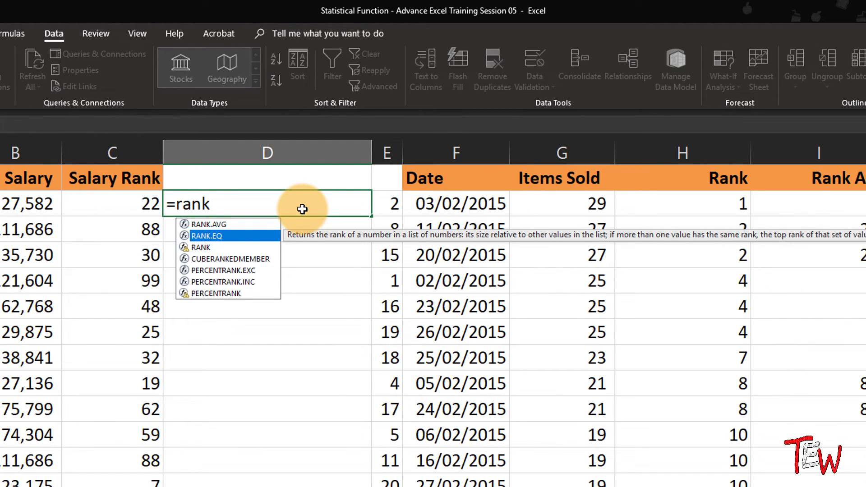
pyautogui.moveTo(266, 240)
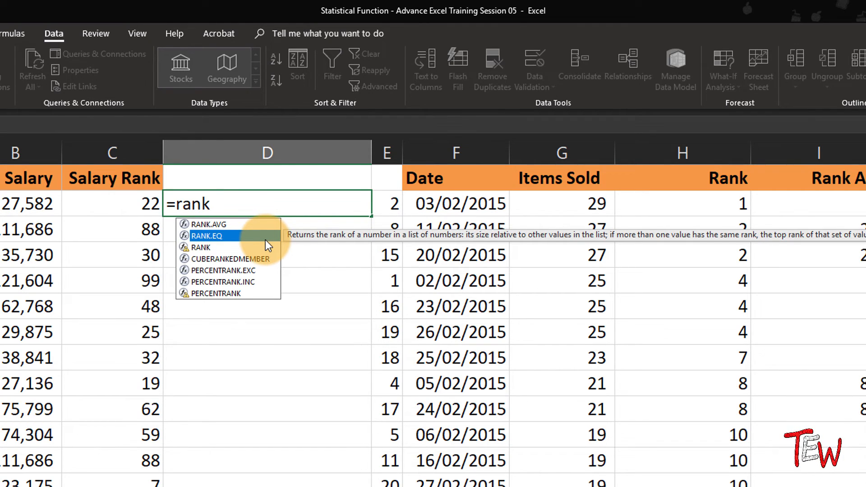
pyautogui.moveTo(246, 249)
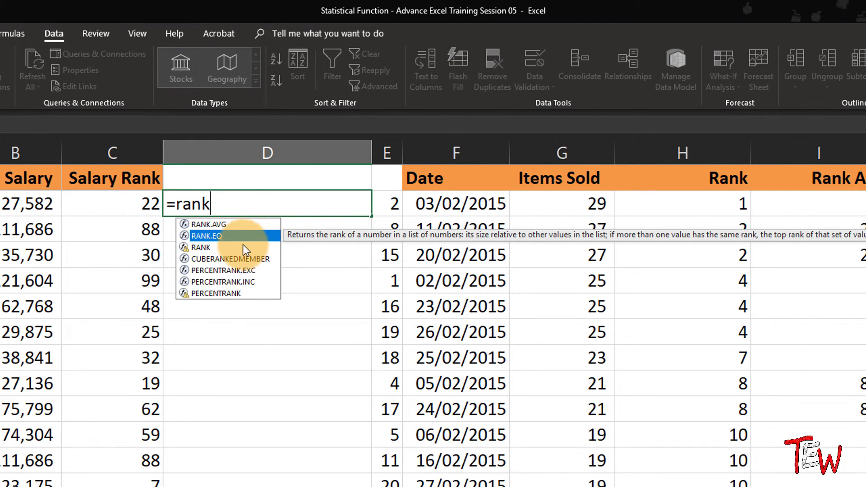
pyautogui.moveTo(252, 244)
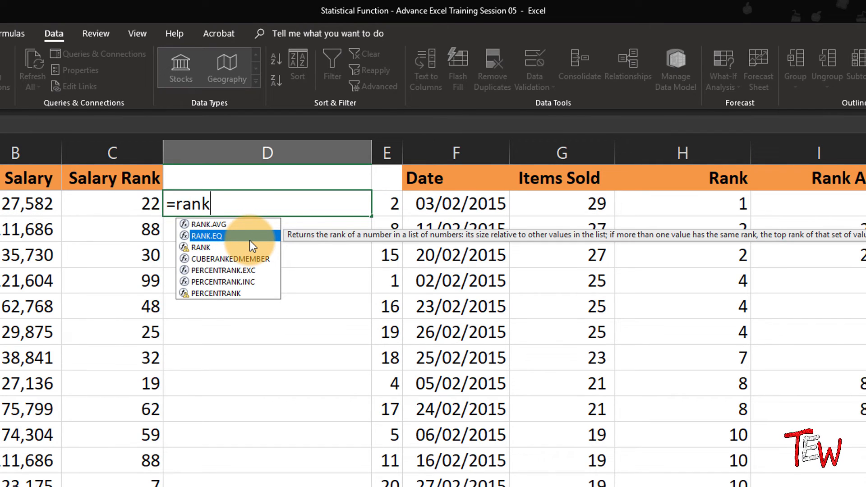
pyautogui.moveTo(246, 224)
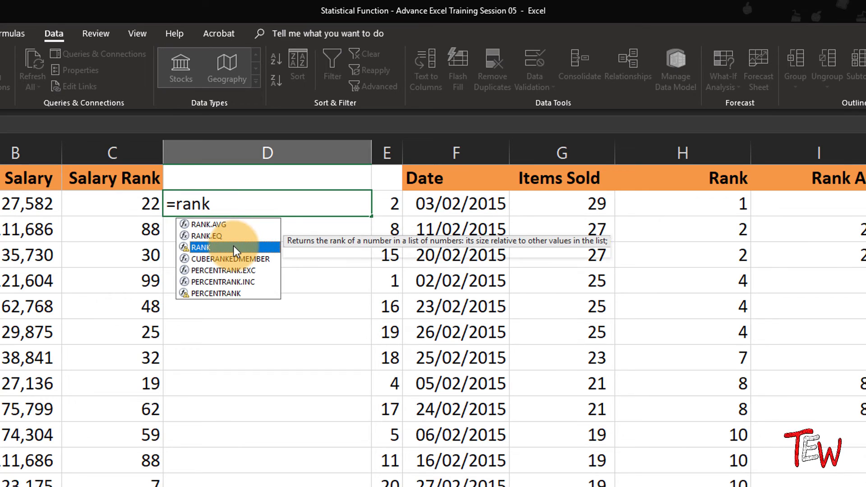
pyautogui.moveTo(237, 236)
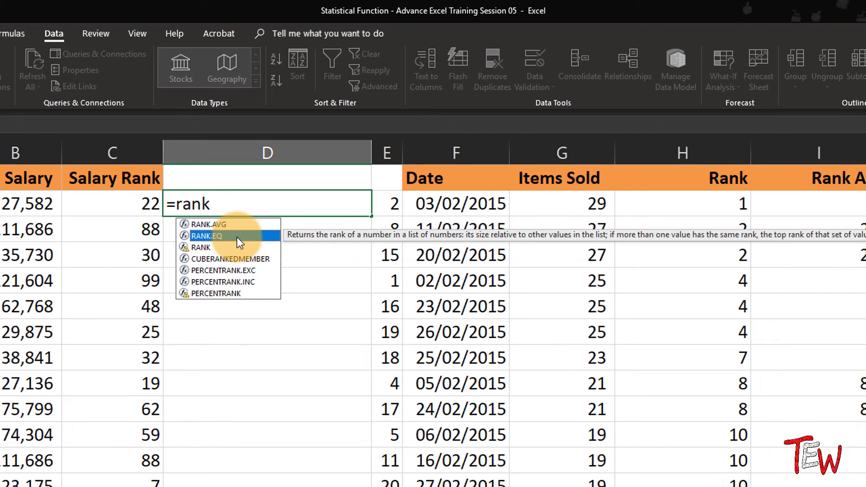